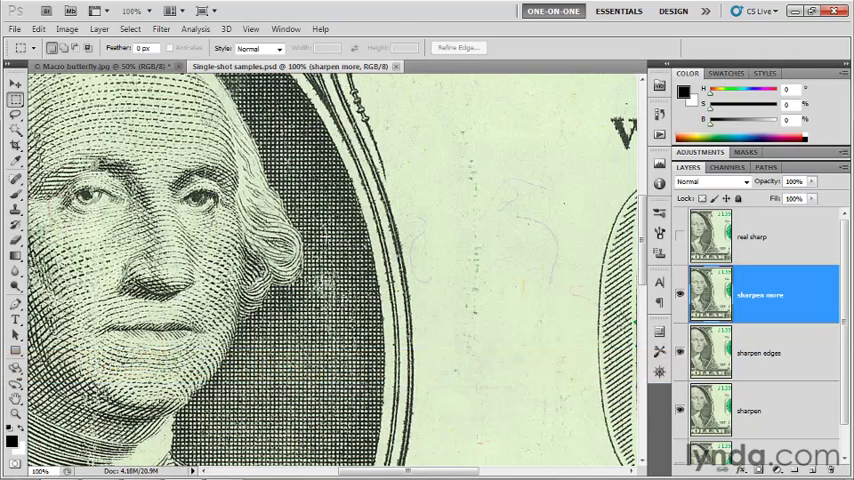
mouse_move(454, 237)
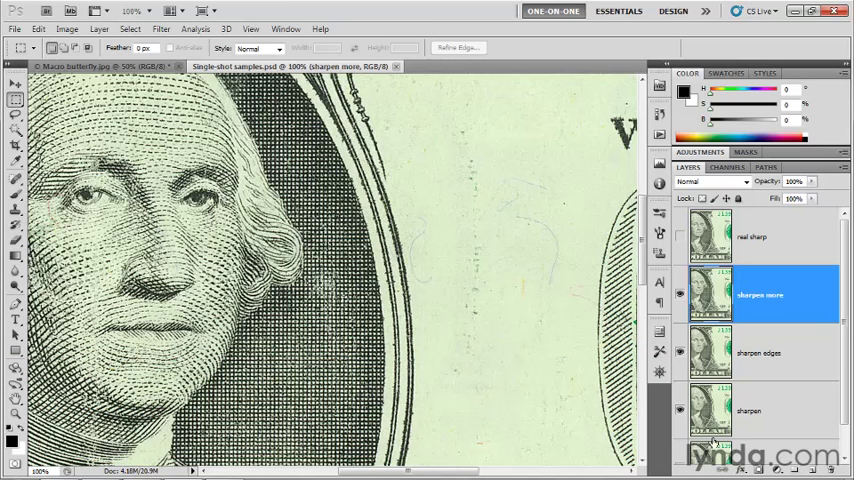
mouse_move(797, 354)
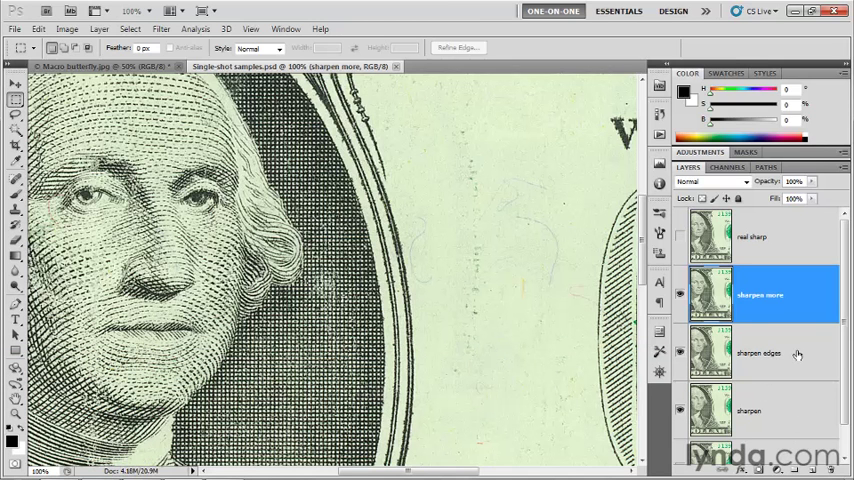
mouse_move(720, 288)
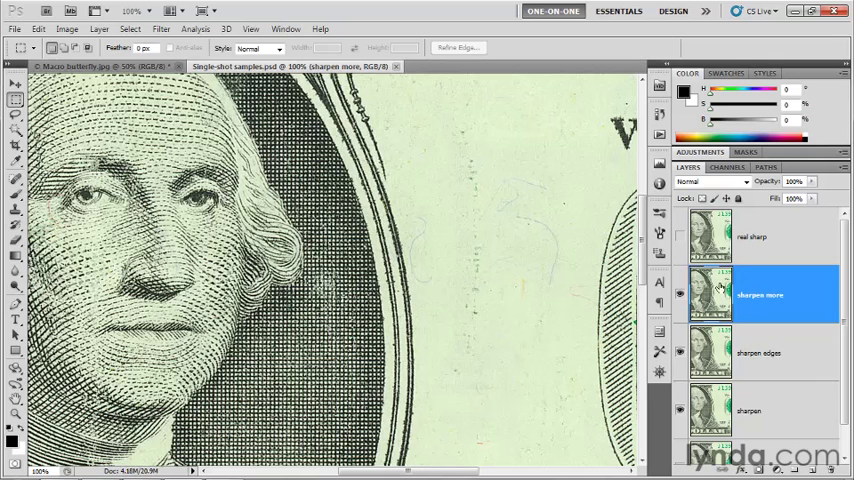
mouse_move(800, 236)
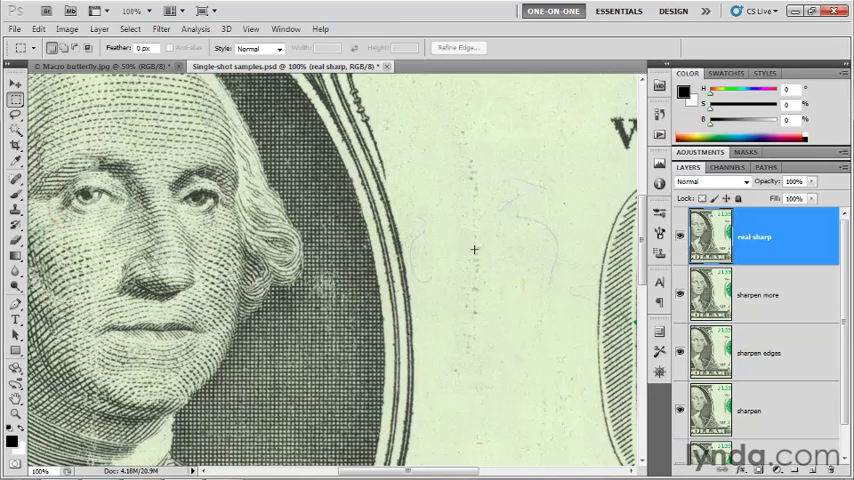
Show the Filter menu's Sharpen submenu with Unsharp Mask.
left_click(161, 28)
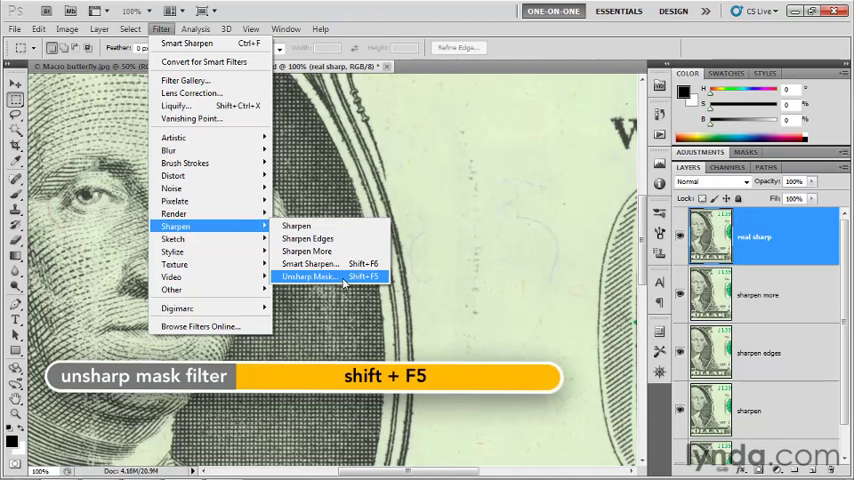
mouse_move(172, 289)
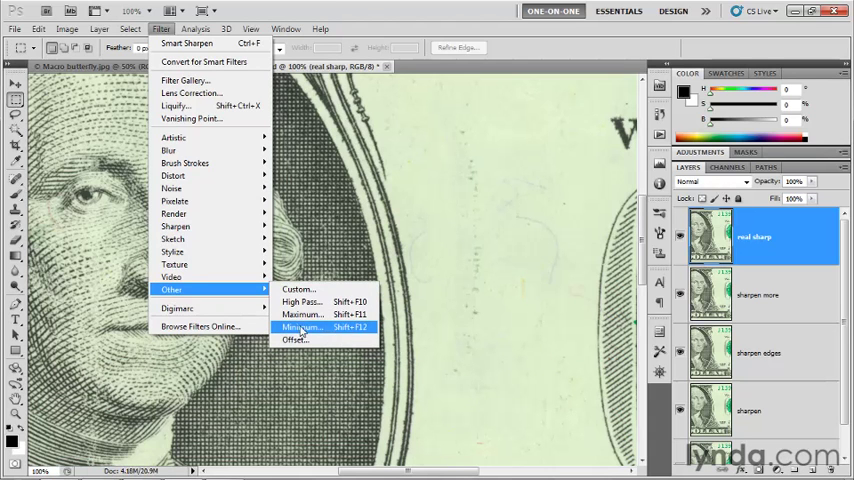
mouse_move(175, 226)
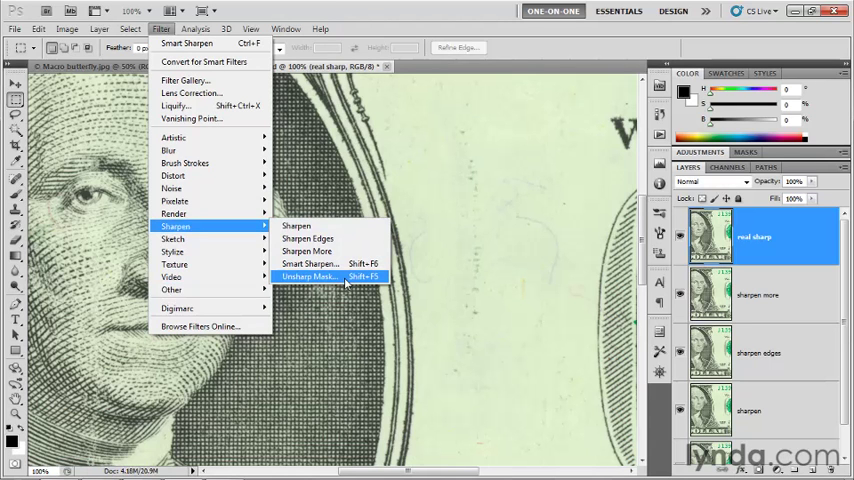
Open the Unsharp Mask dialog for the 'real sharp' layer.
left_click(309, 276)
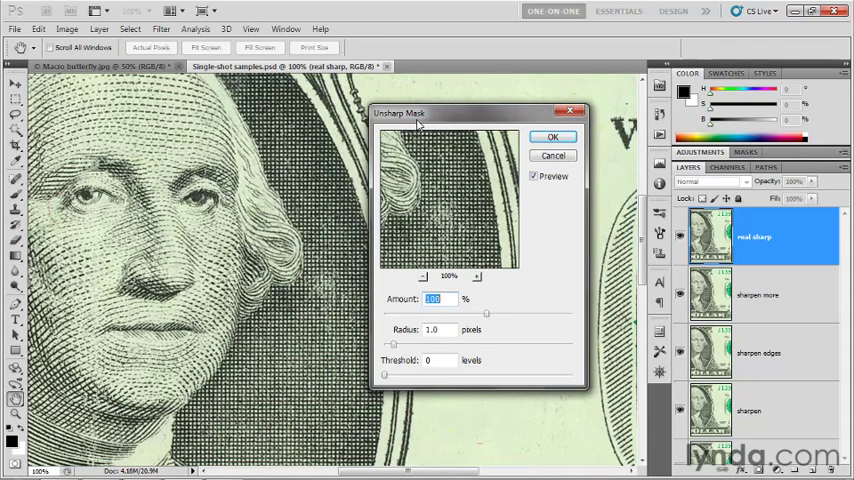
mouse_move(393, 126)
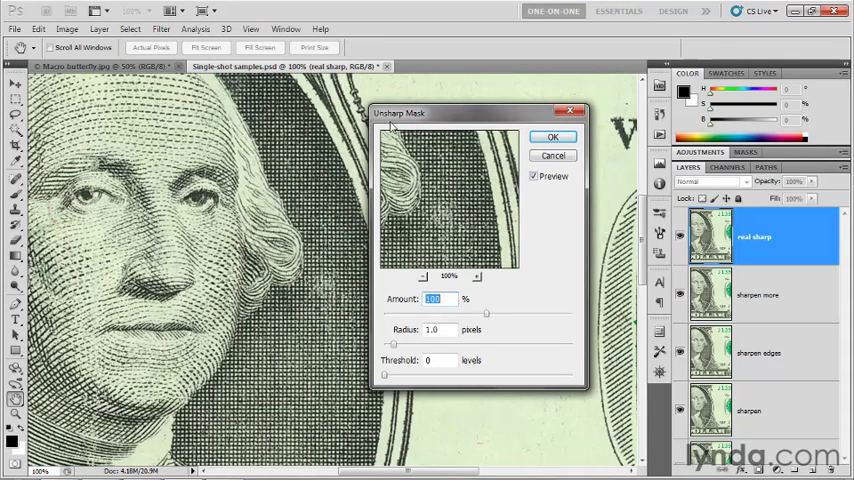
mouse_move(395, 125)
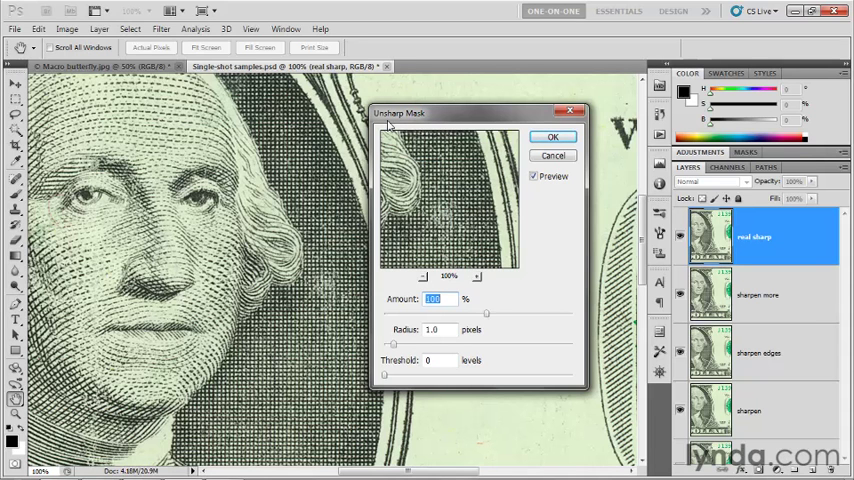
mouse_move(415, 124)
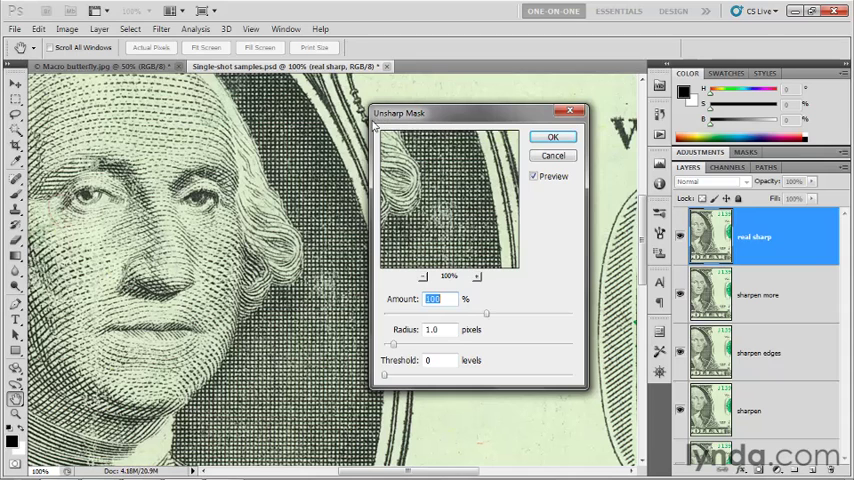
mouse_move(238, 210)
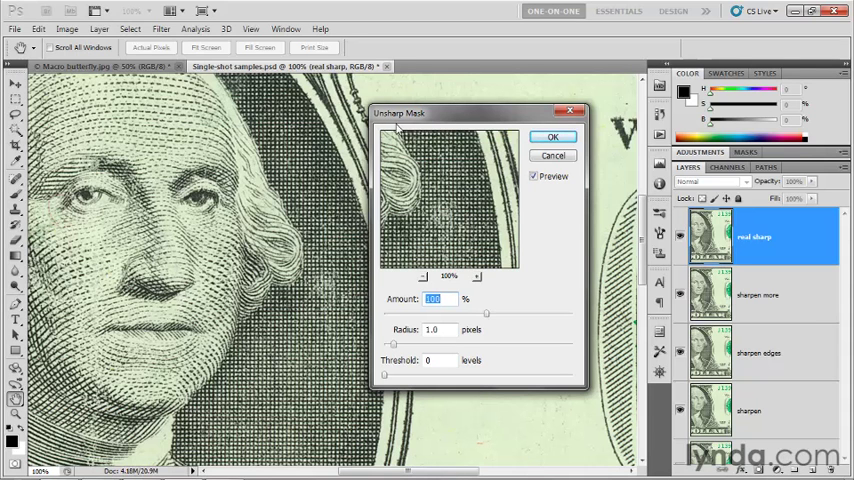
mouse_move(570, 237)
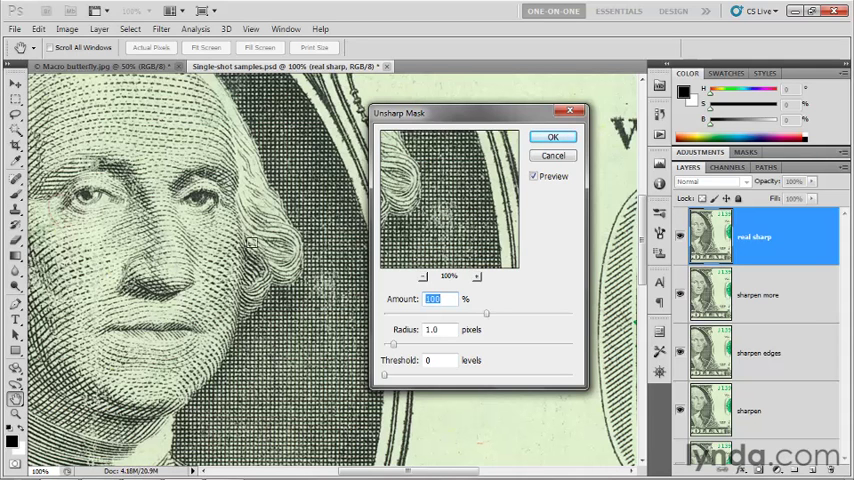
mouse_move(550, 228)
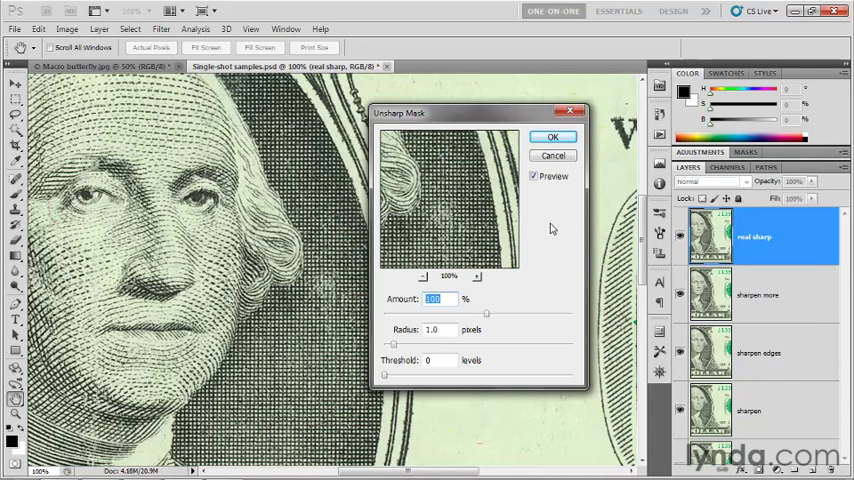
mouse_move(395, 215)
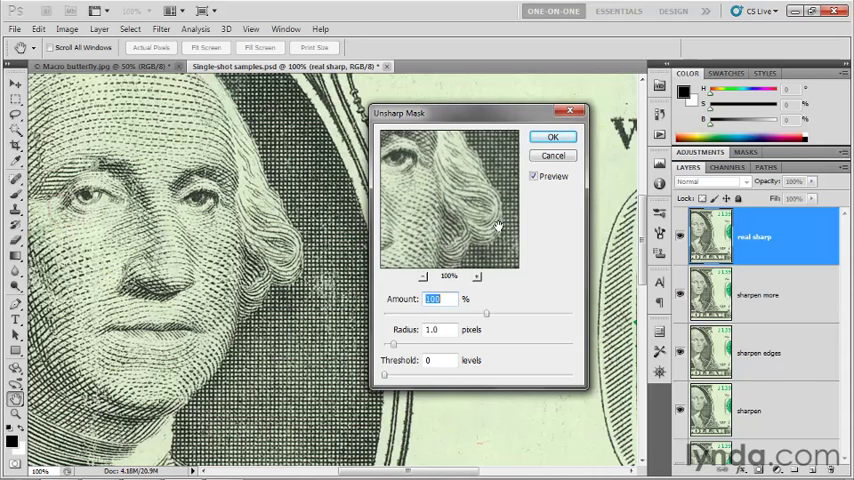
left_click_drag(490, 230, 440, 195)
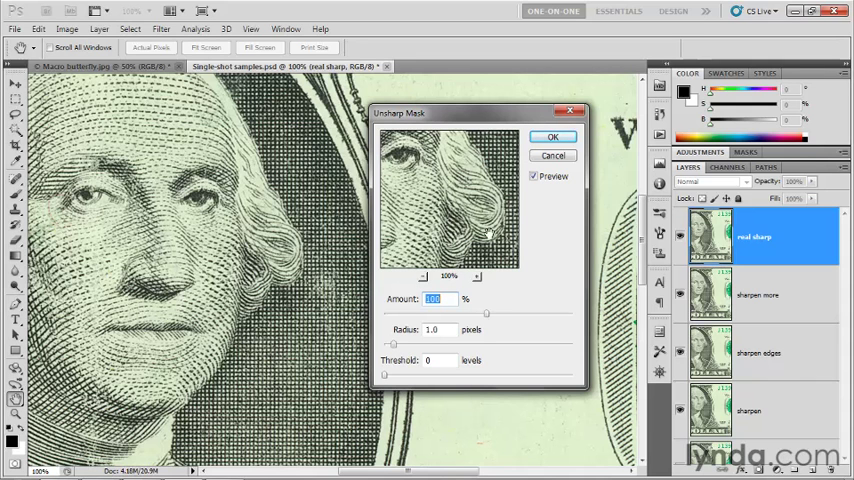
left_click(534, 176)
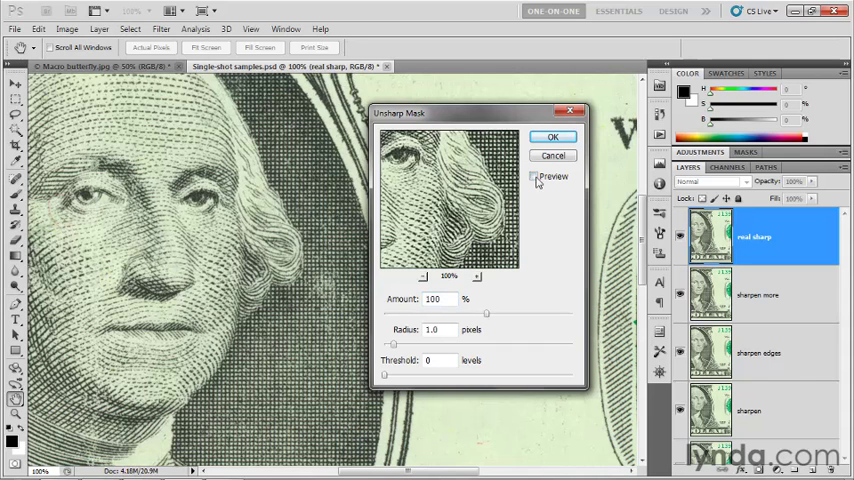
left_click(533, 176)
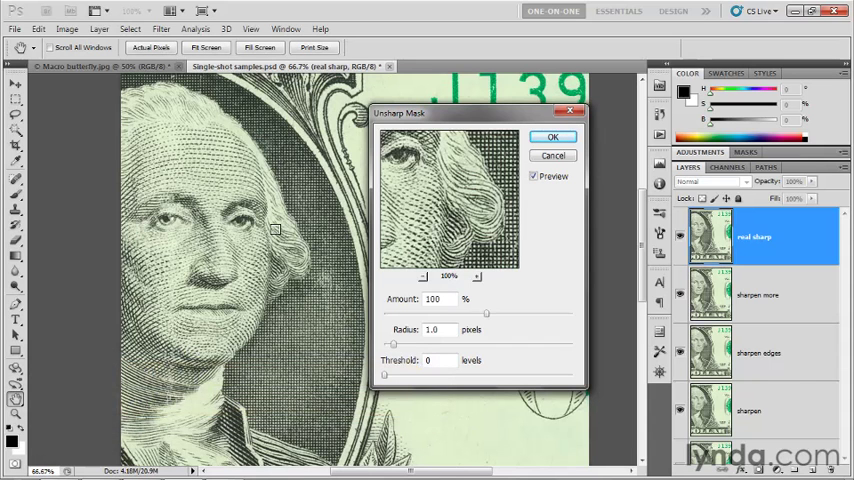
key("ctrl+plus")
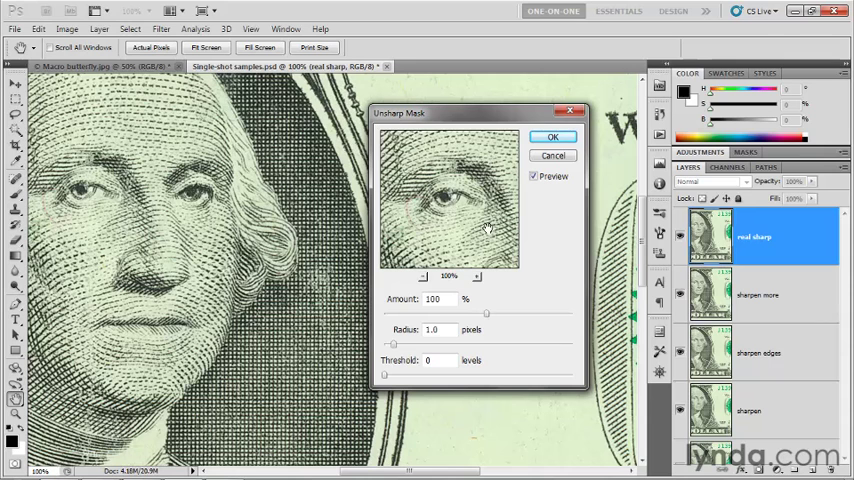
mouse_move(547, 225)
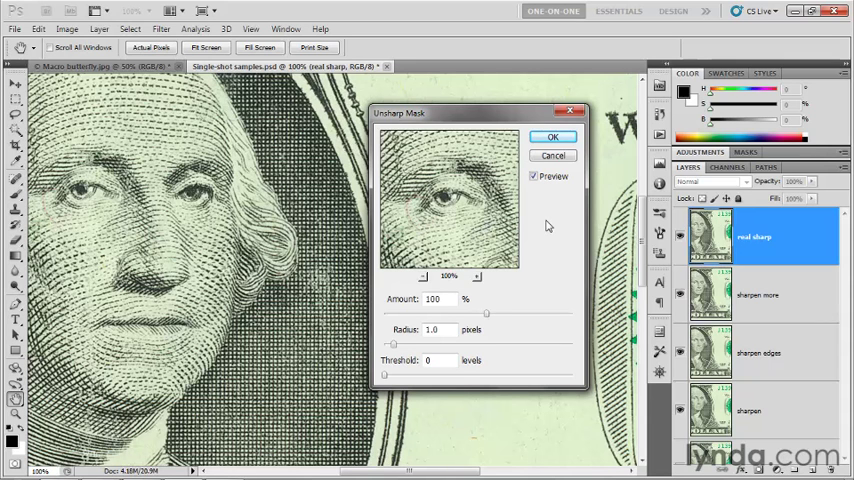
mouse_move(511, 297)
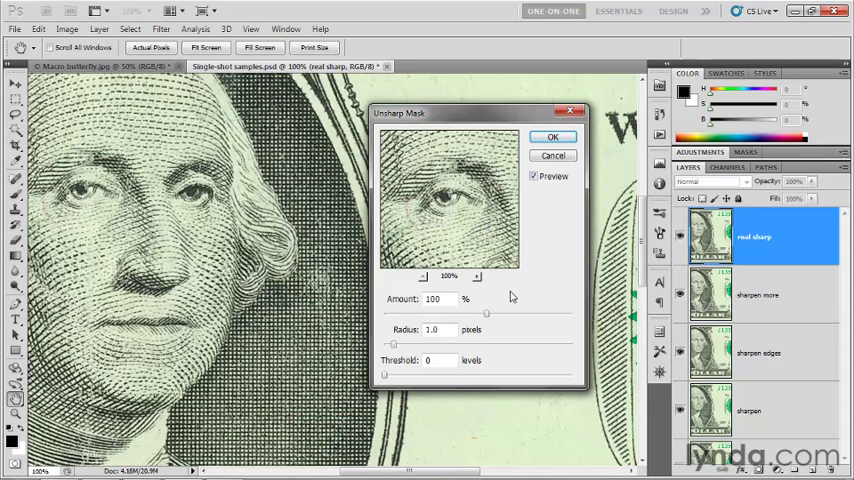
mouse_move(546, 348)
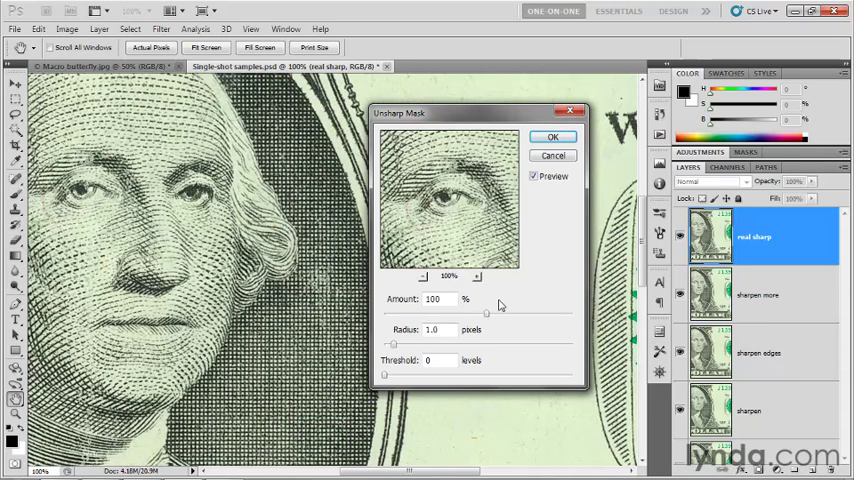
mouse_move(447, 317)
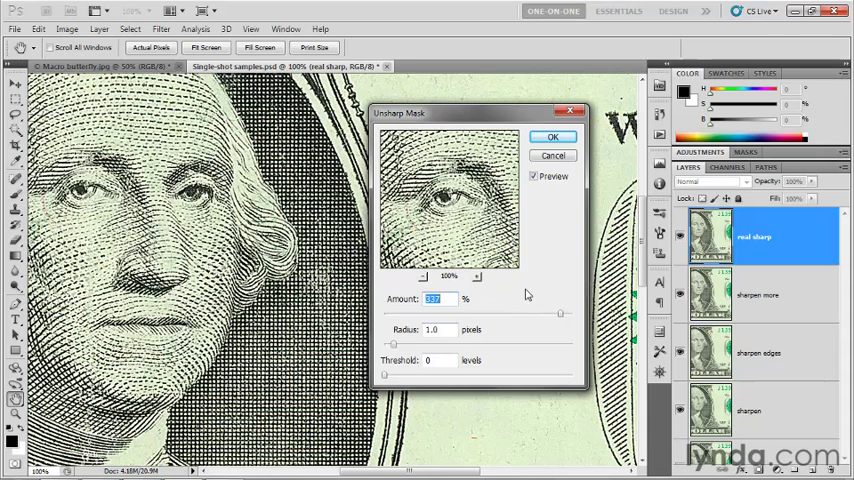
mouse_move(531, 318)
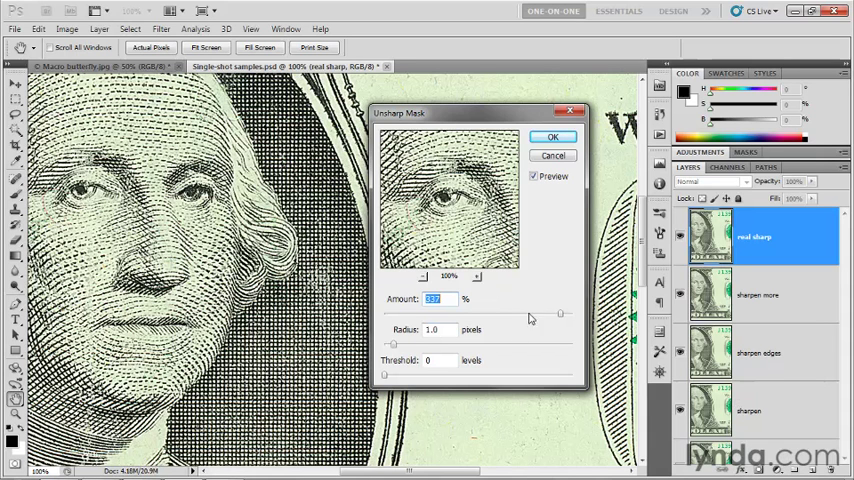
mouse_move(797, 416)
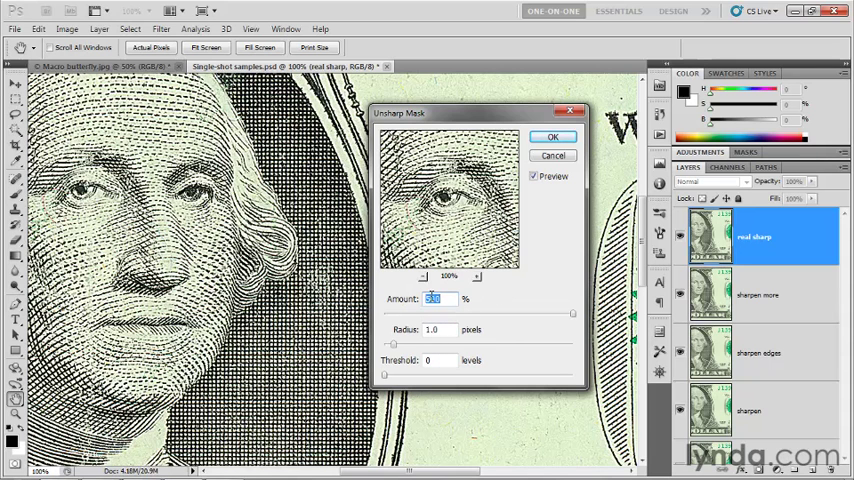
Enter 250% as the Unsharp Mask Amount, with Radius at 5 pixels.
type("250")
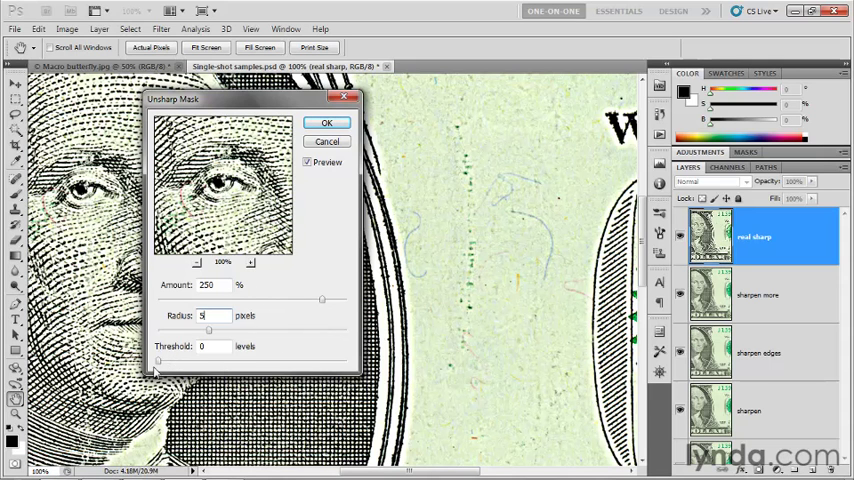
Set the Unsharp Mask Threshold field to 20 levels.
left_click(204, 346)
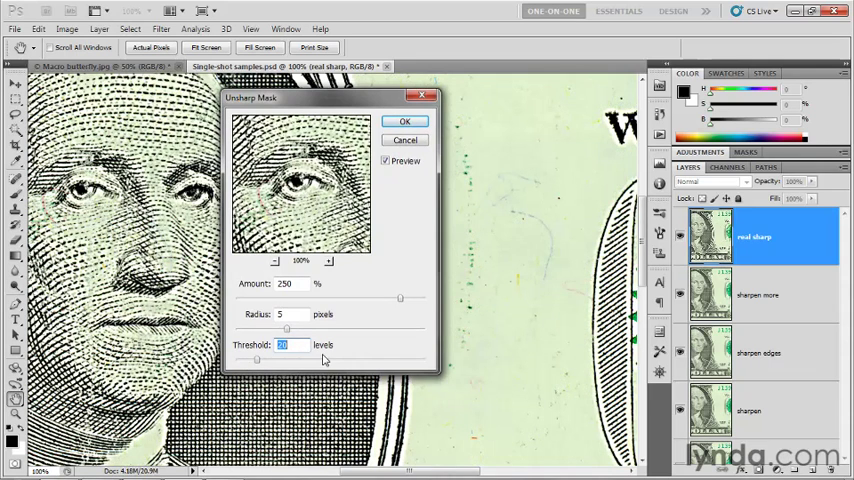
mouse_move(397, 355)
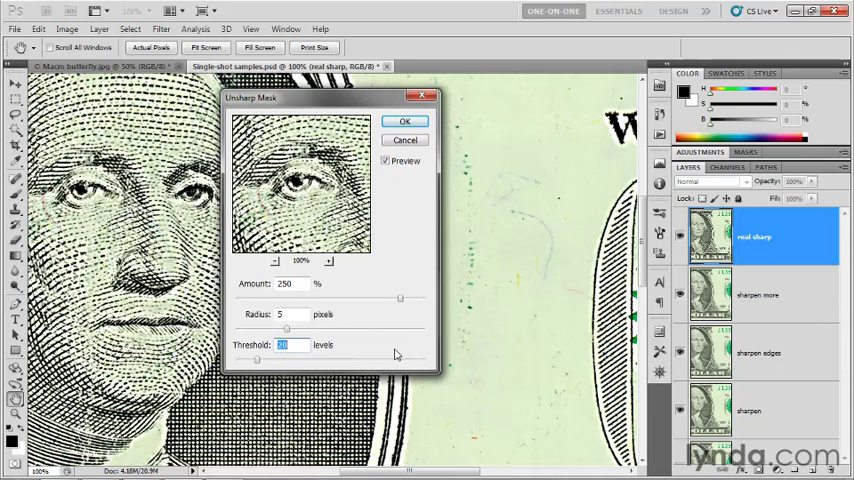